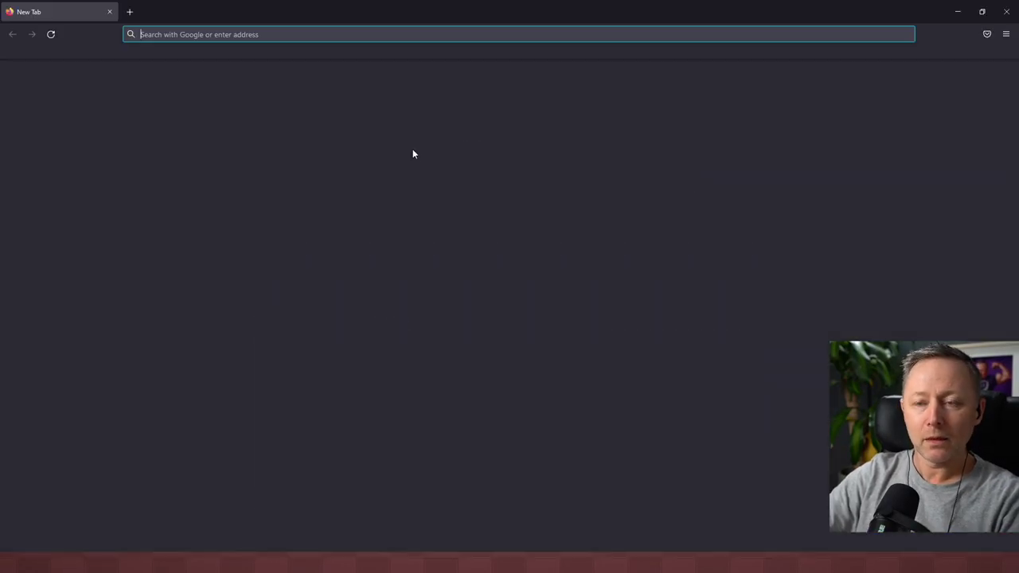
- Run a web search for 'man o war' from the address bar
{"action": "type", "text": "m"}
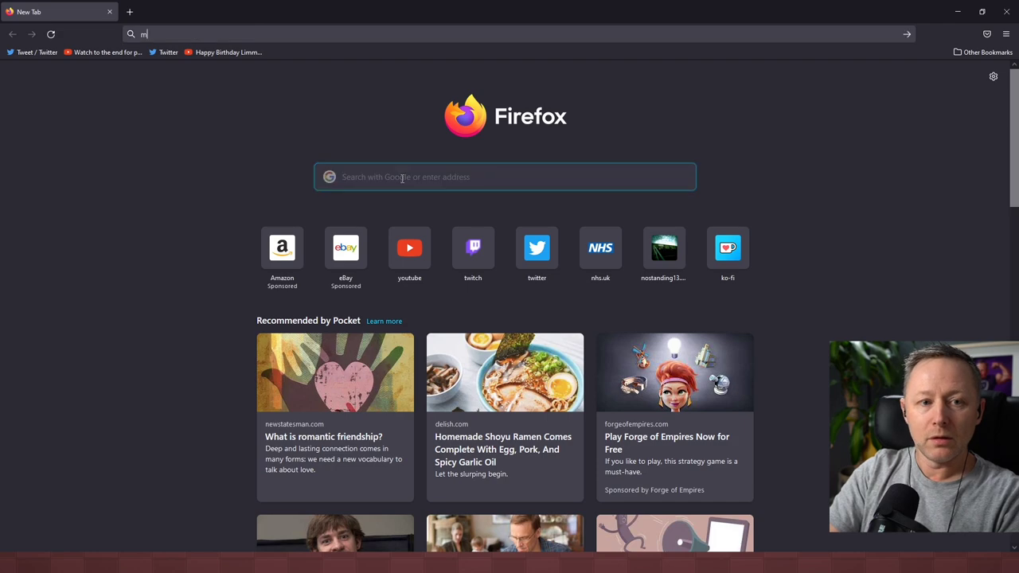
{"action": "key", "text": "Return"}
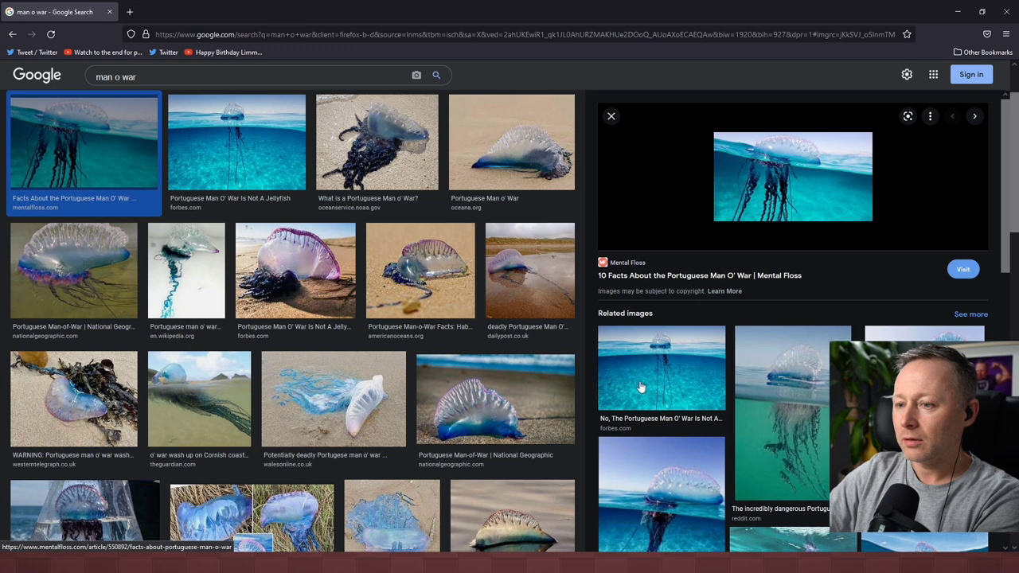
- Preview a related man o' war photo, then the tall Reddit one, and scroll related images
{"action": "left_click", "coordinate": [661, 366]}
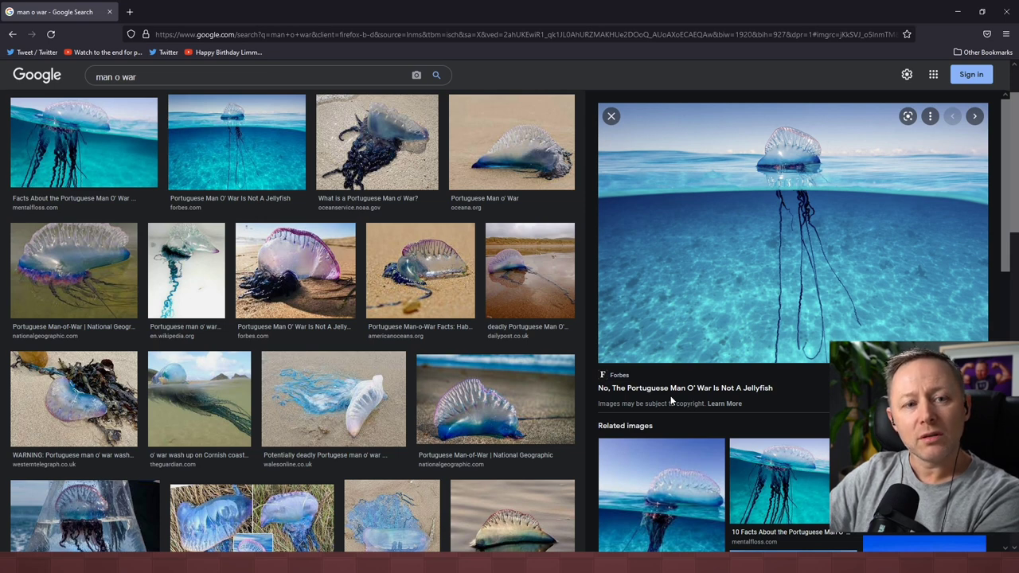
{"action": "left_click", "coordinate": [974, 116]}
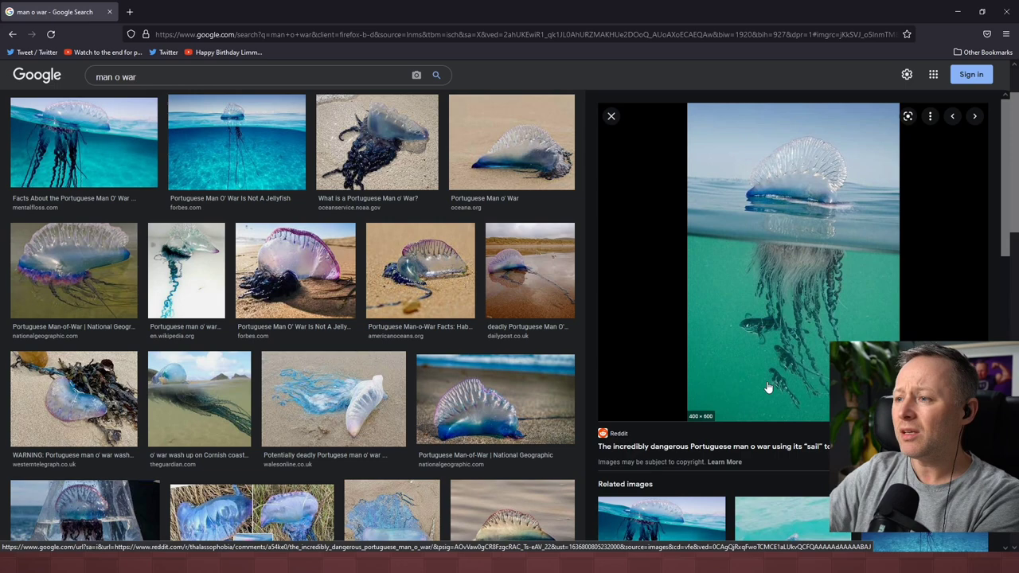
{"action": "scroll", "scroll_direction": "down", "scroll_amount": 3}
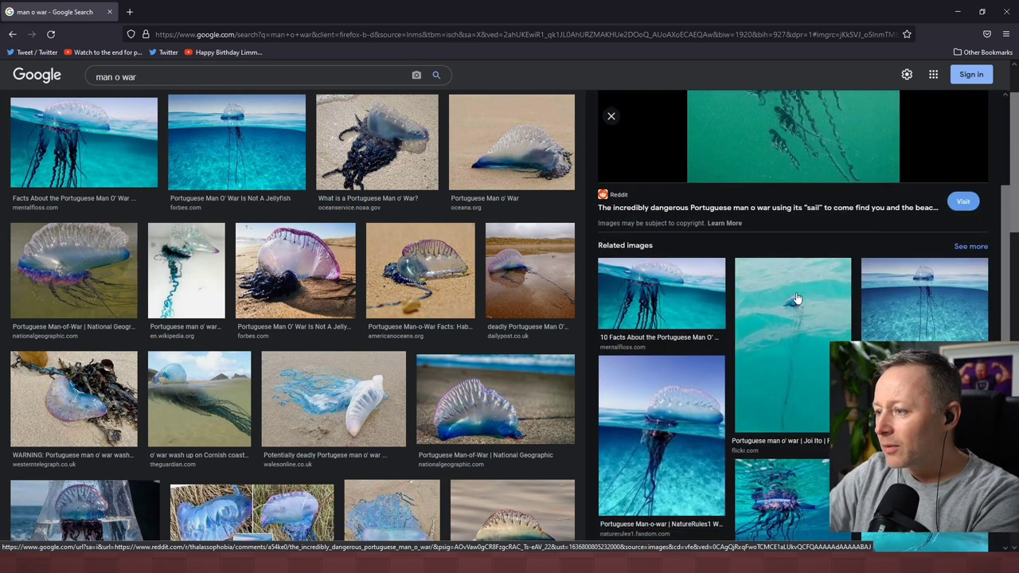
{"action": "scroll", "scroll_direction": "down", "scroll_amount": 3}
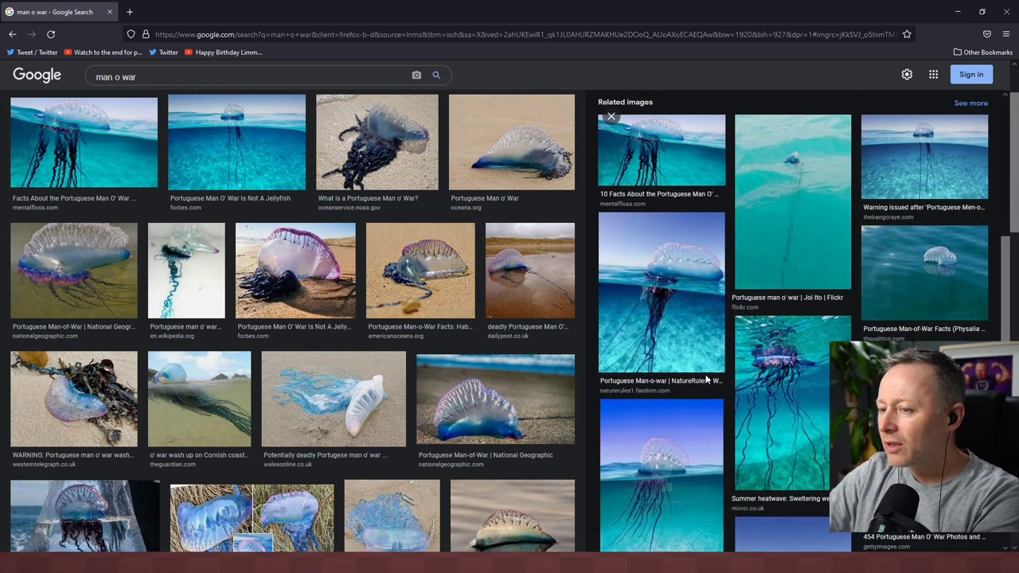
{"action": "scroll", "scroll_direction": "down", "scroll_amount": 3}
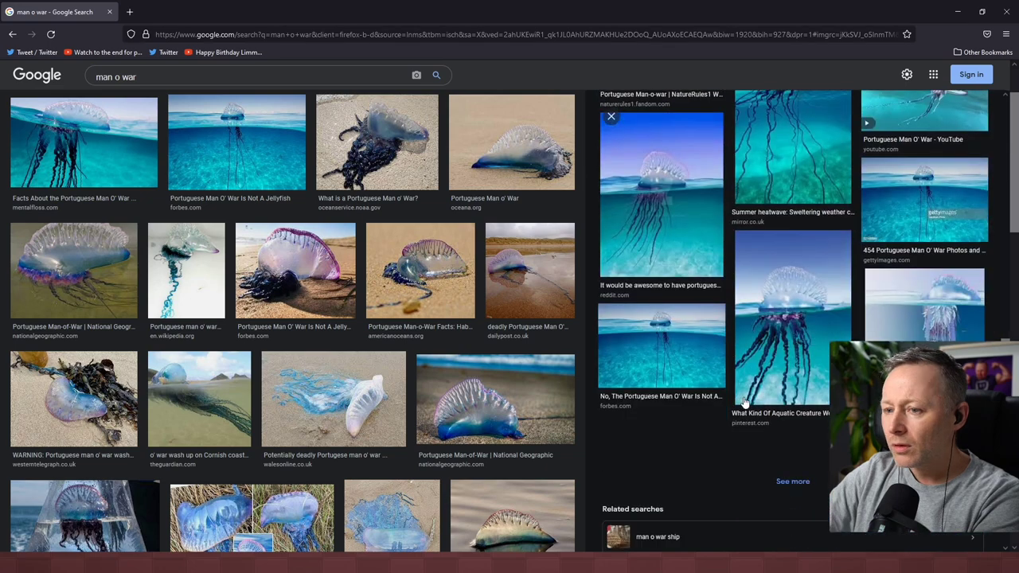
- Select the Google Images search box to edit the query
{"action": "left_click", "coordinate": [239, 83]}
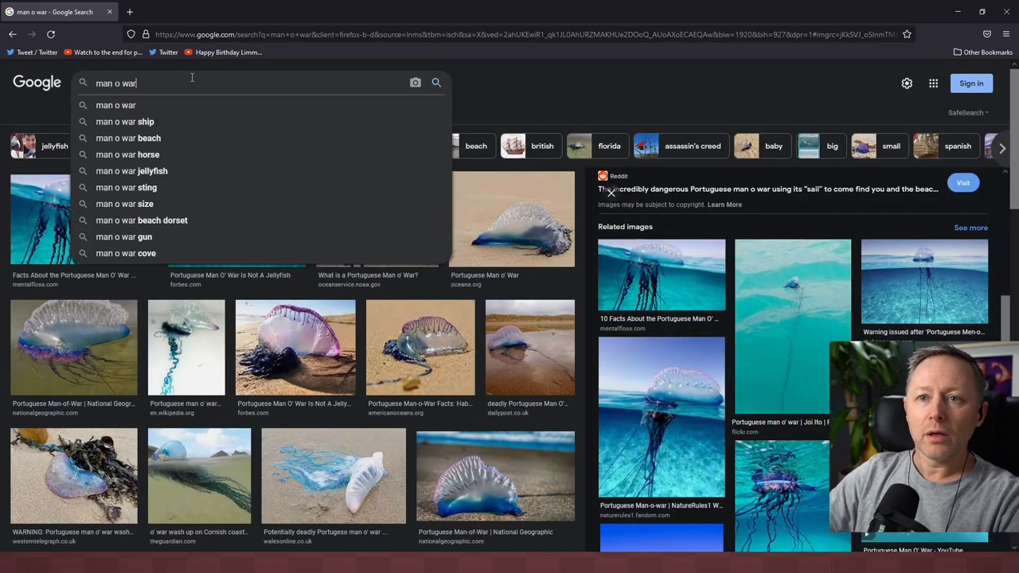
- Search 'longest jellyfish', preview the diver photo, then the WIRED long-tentacle jellyfish photo
{"action": "type", "text": "longest jellyfish"}
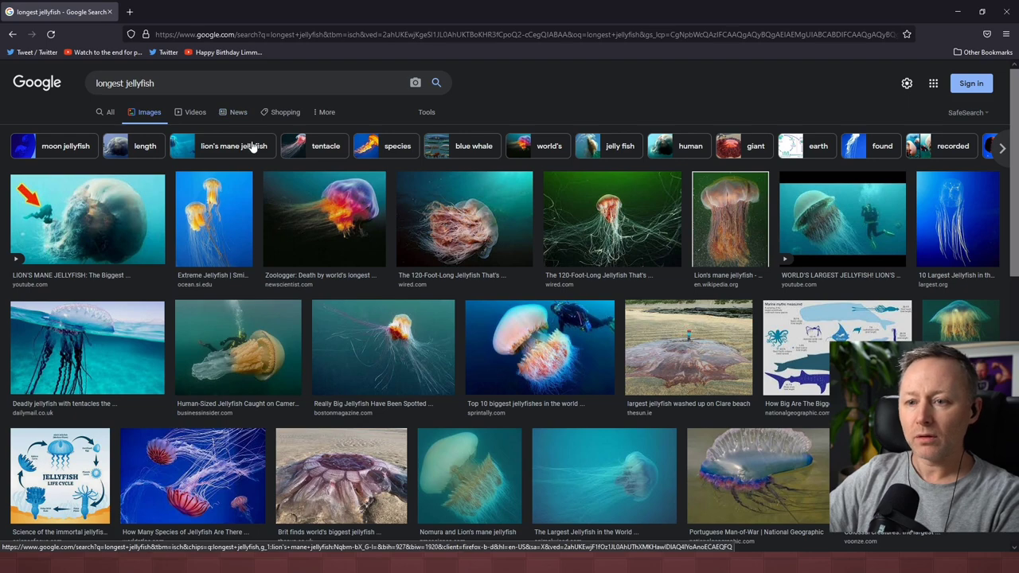
{"action": "mouse_move", "coordinate": [260, 351]}
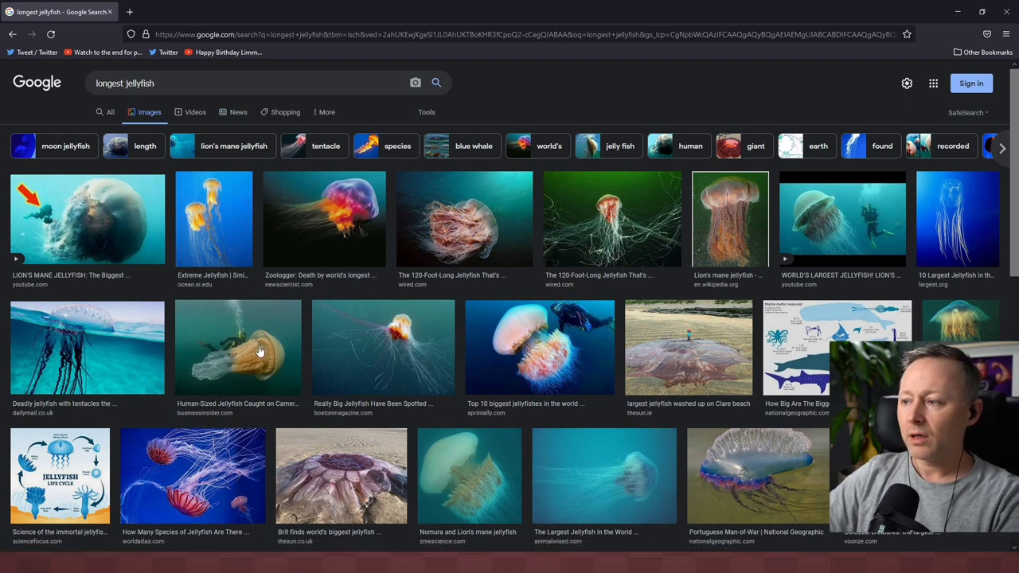
{"action": "left_click", "coordinate": [238, 346]}
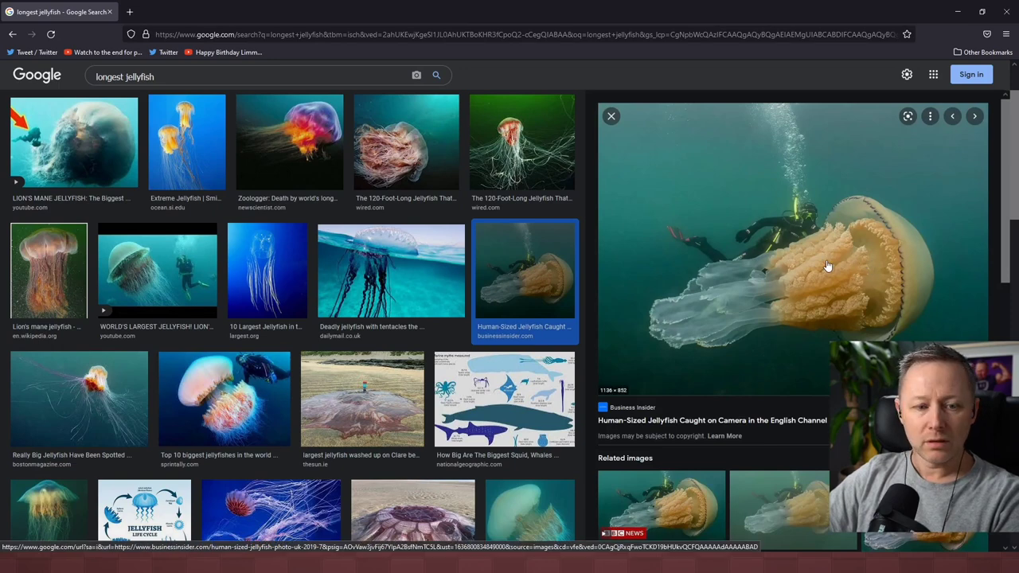
{"action": "mouse_move", "coordinate": [874, 262]}
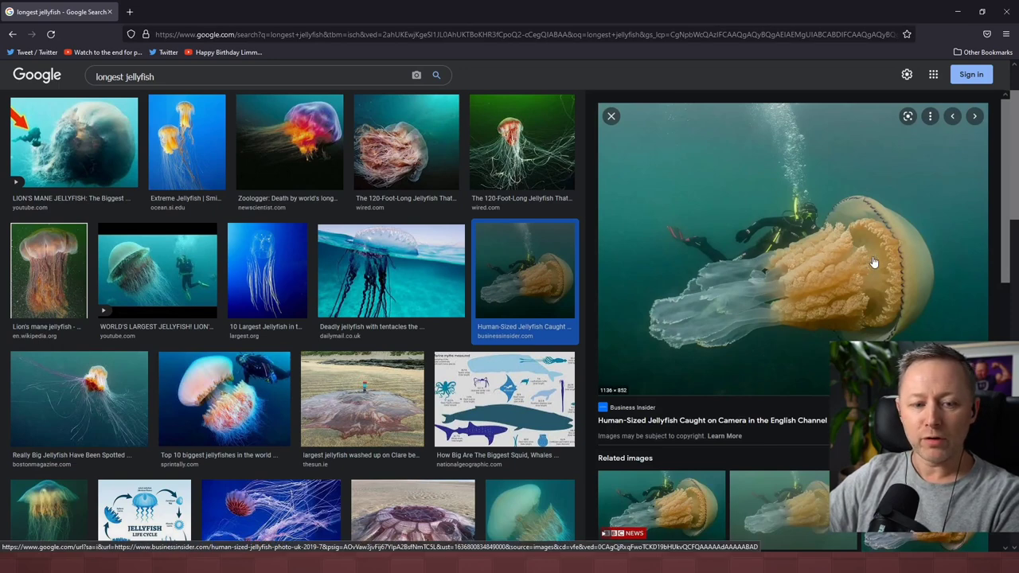
{"action": "mouse_move", "coordinate": [772, 287]}
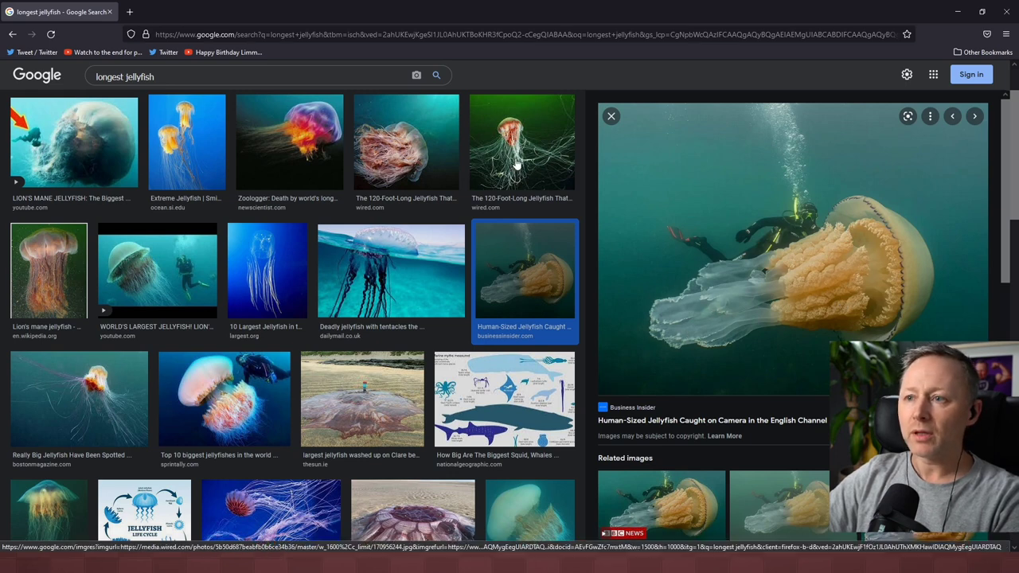
{"action": "left_click", "coordinate": [522, 142]}
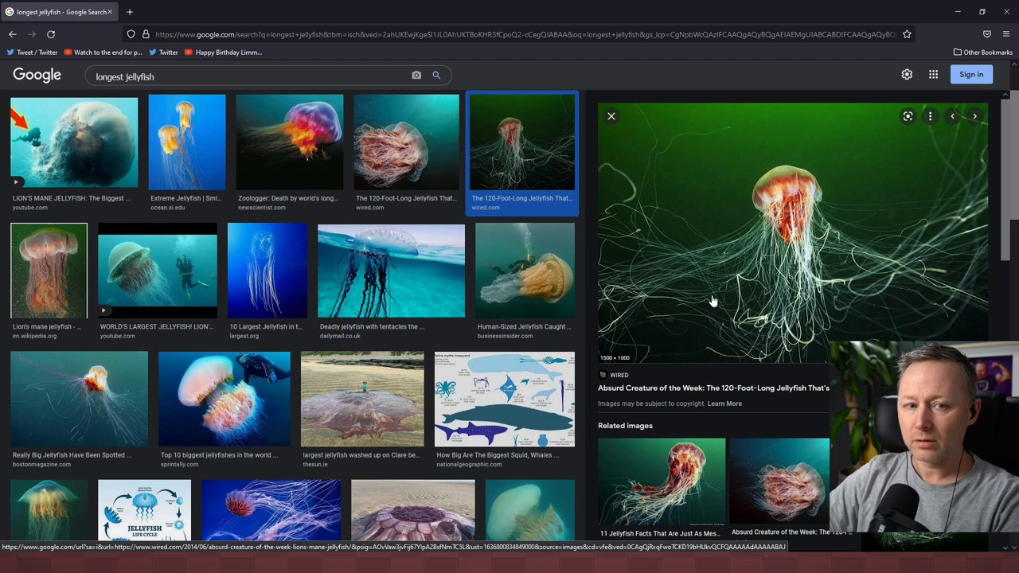
{"action": "scroll", "scroll_direction": "down", "scroll_amount": 3}
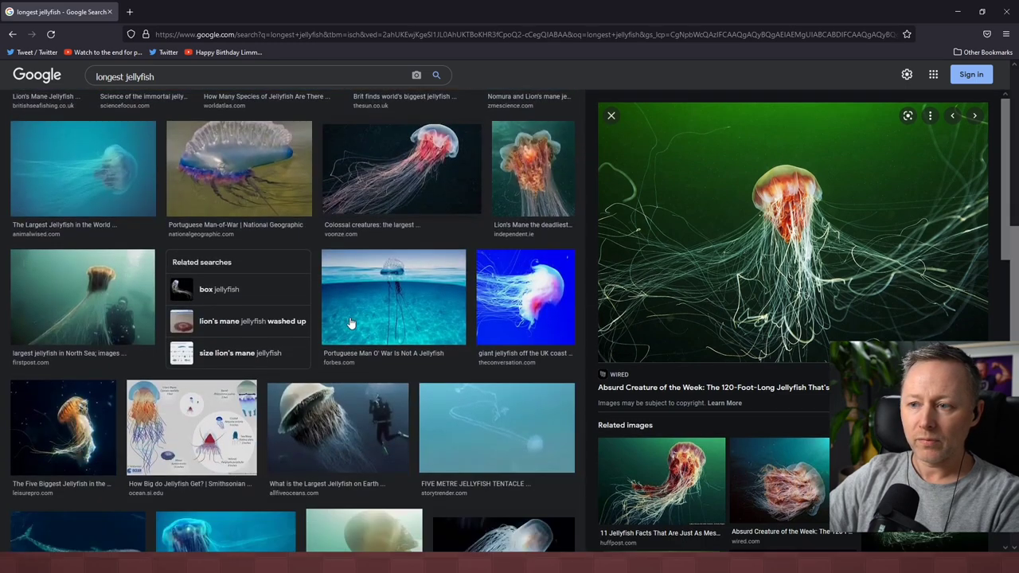
{"action": "scroll", "scroll_direction": "down", "scroll_amount": 3}
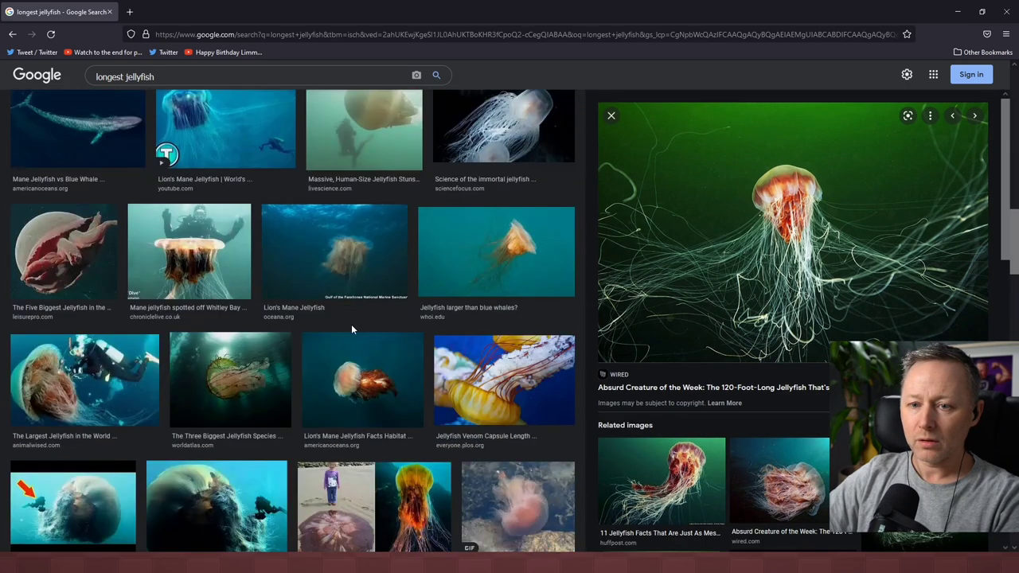